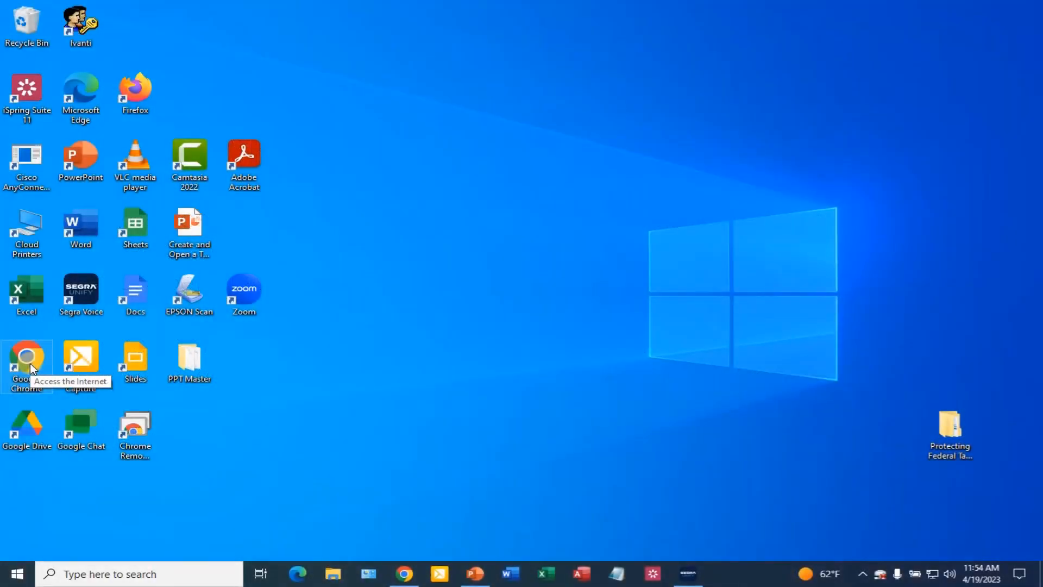
Launch Google Chrome and go to Google Docs through the Google apps menu
double_click(27, 356)
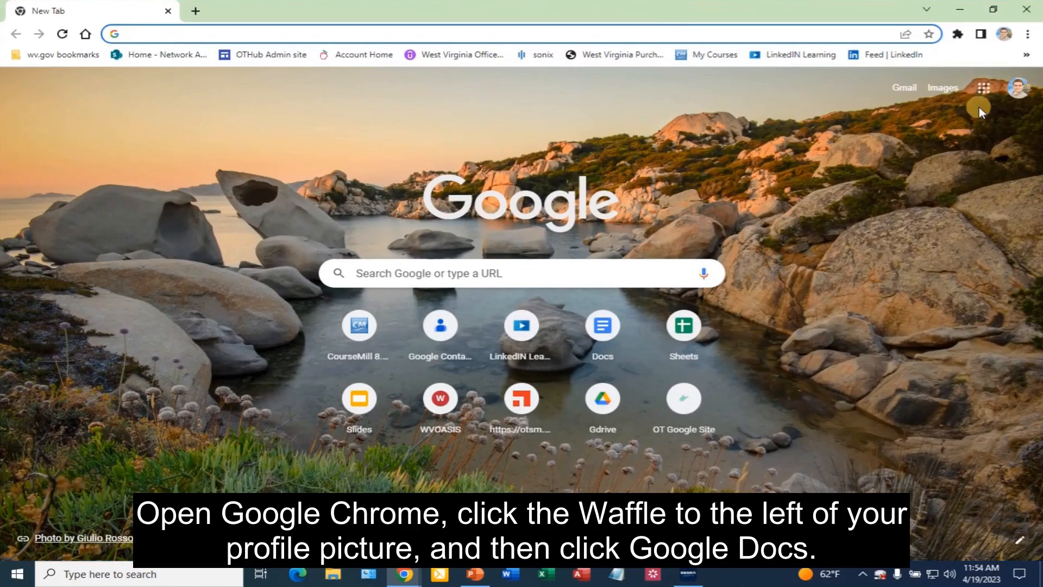
left_click(984, 86)
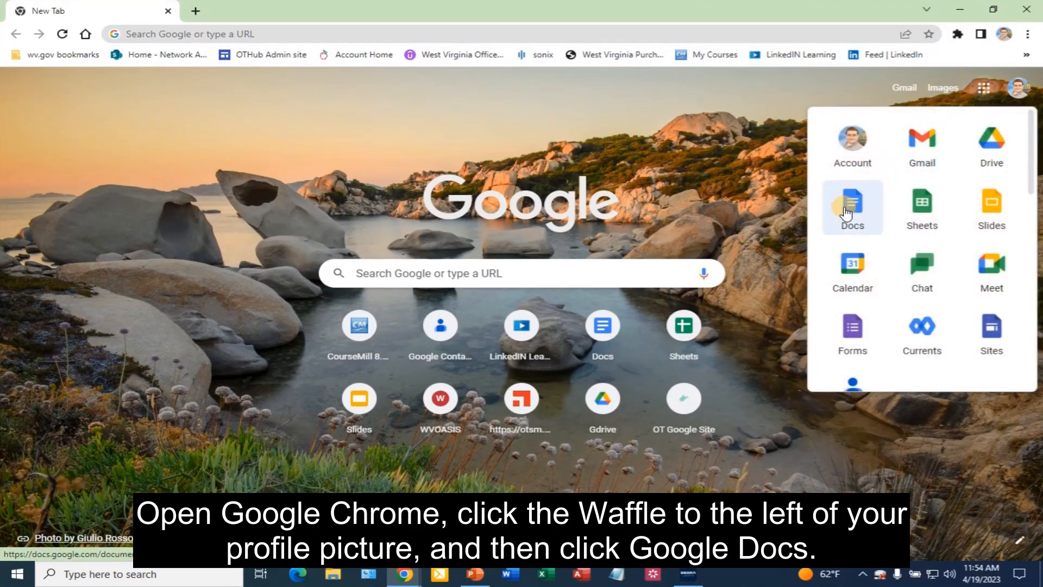
left_click(852, 207)
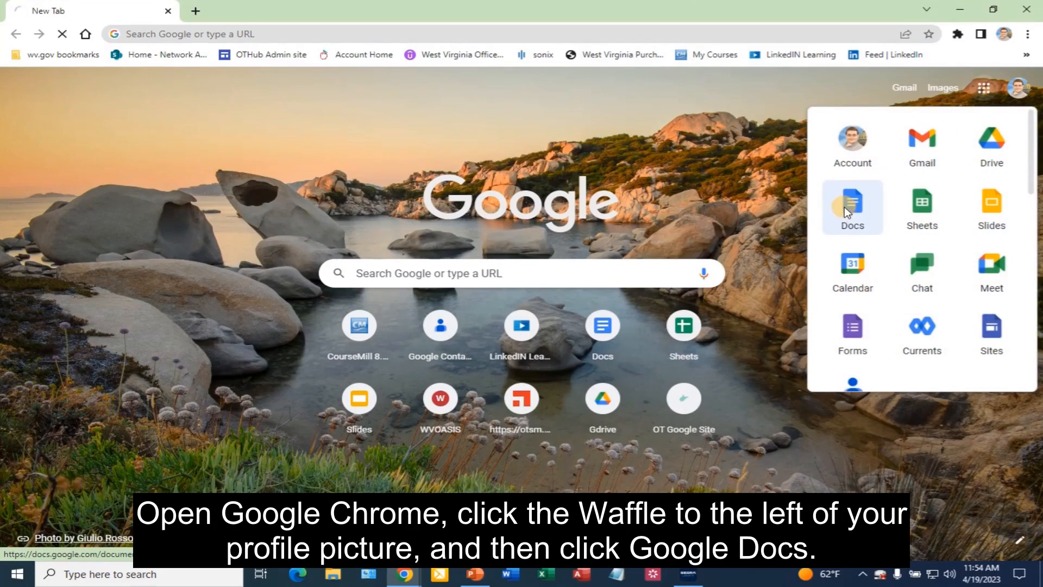
left_click(851, 207)
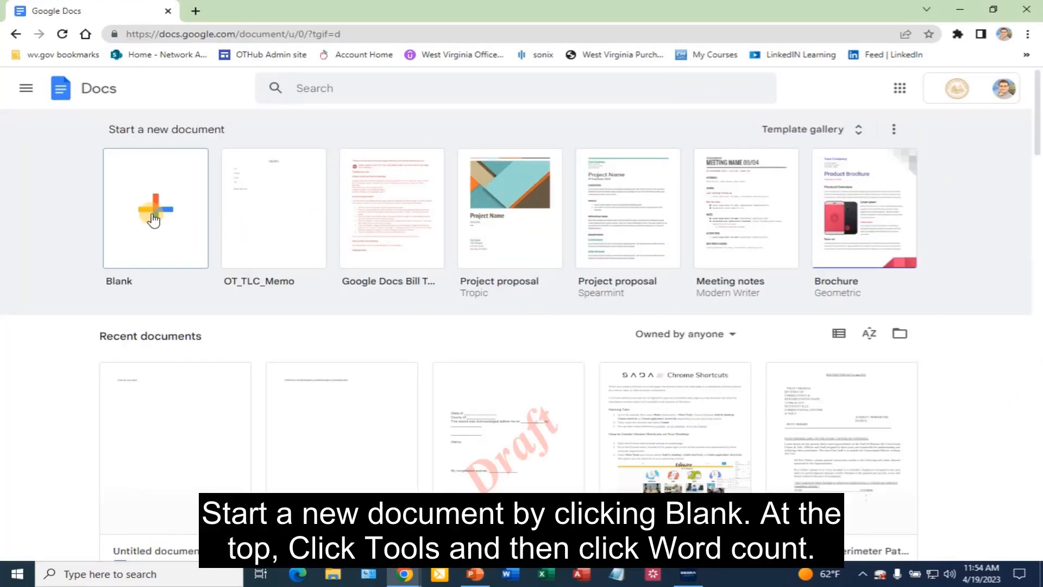
Start a blank document and show the Tools menu with its Word count option
left_click(155, 207)
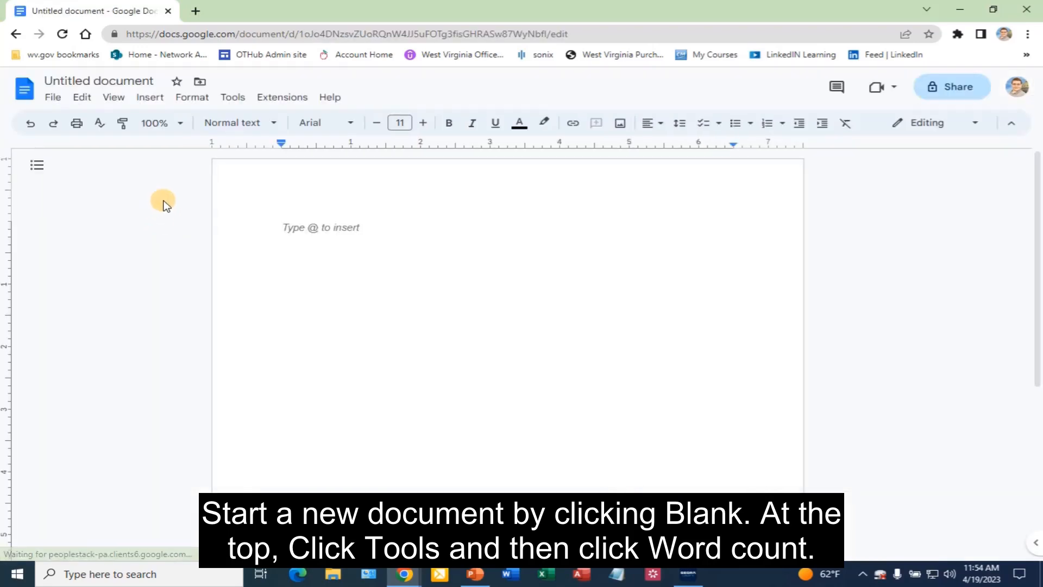
mouse_move(223, 106)
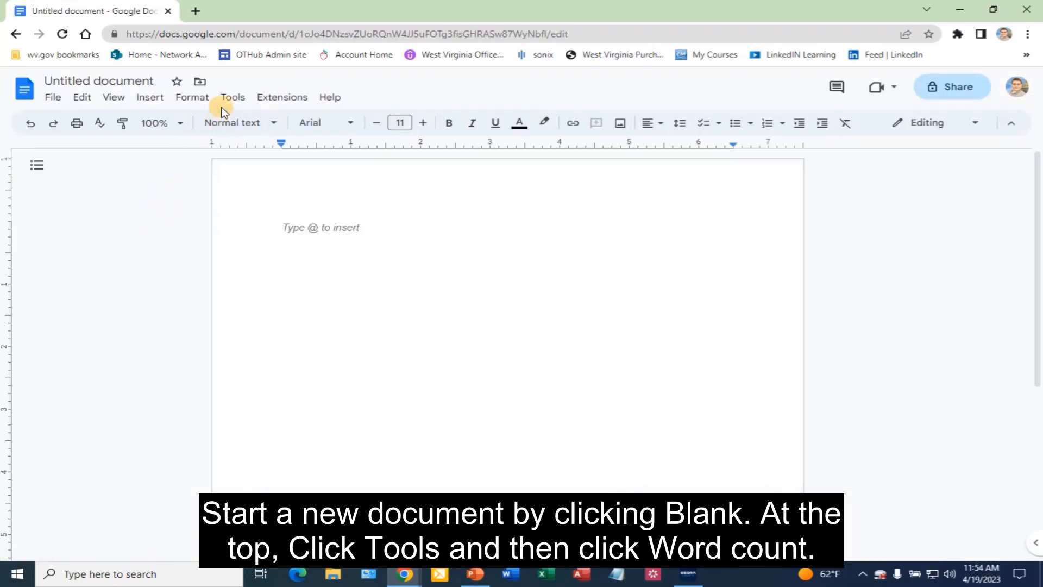
left_click(232, 97)
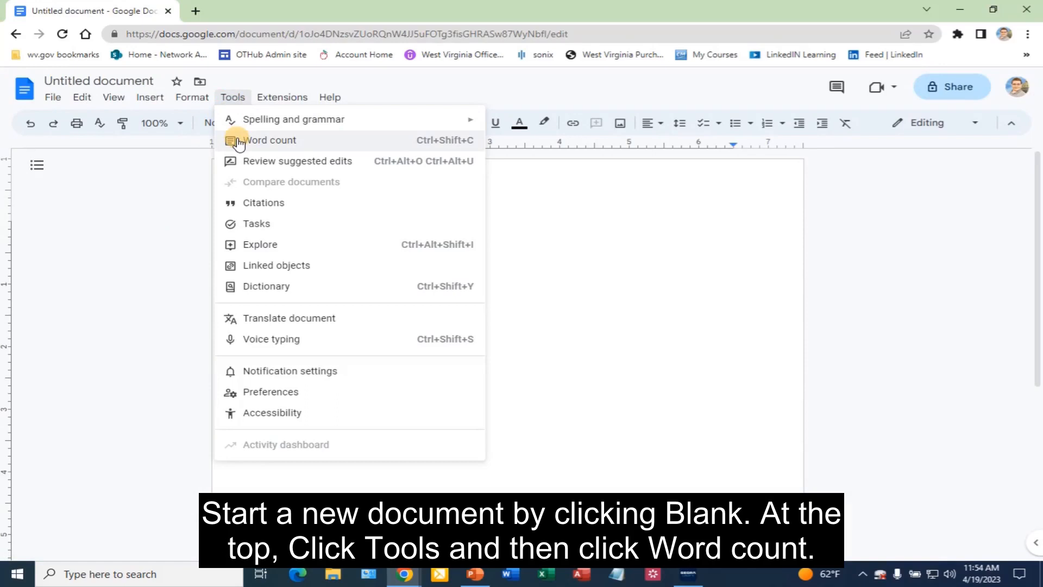
Enable 'Display word count while typing' in the Word count dialog and confirm
left_click(269, 139)
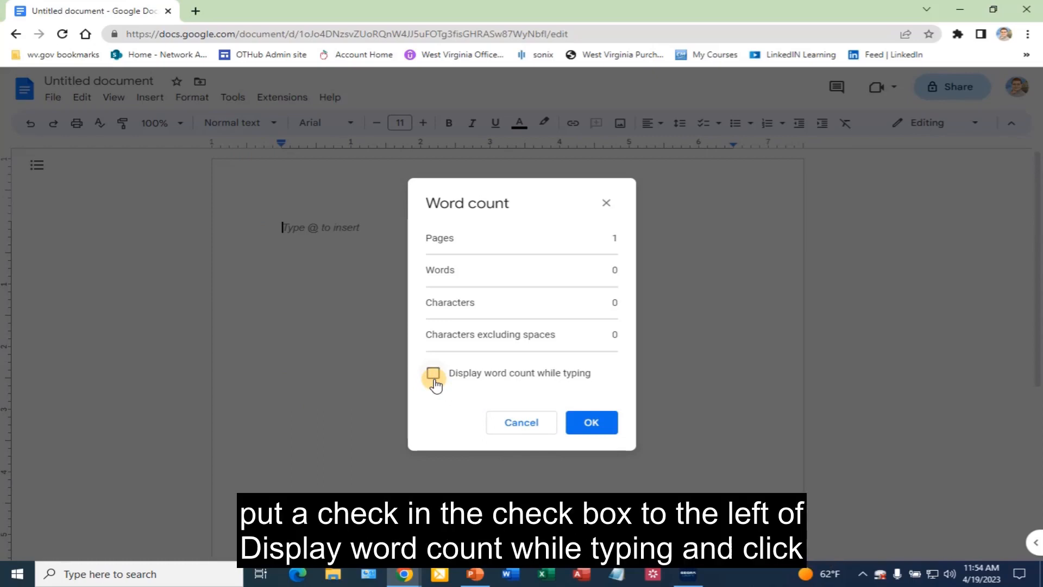
left_click(432, 373)
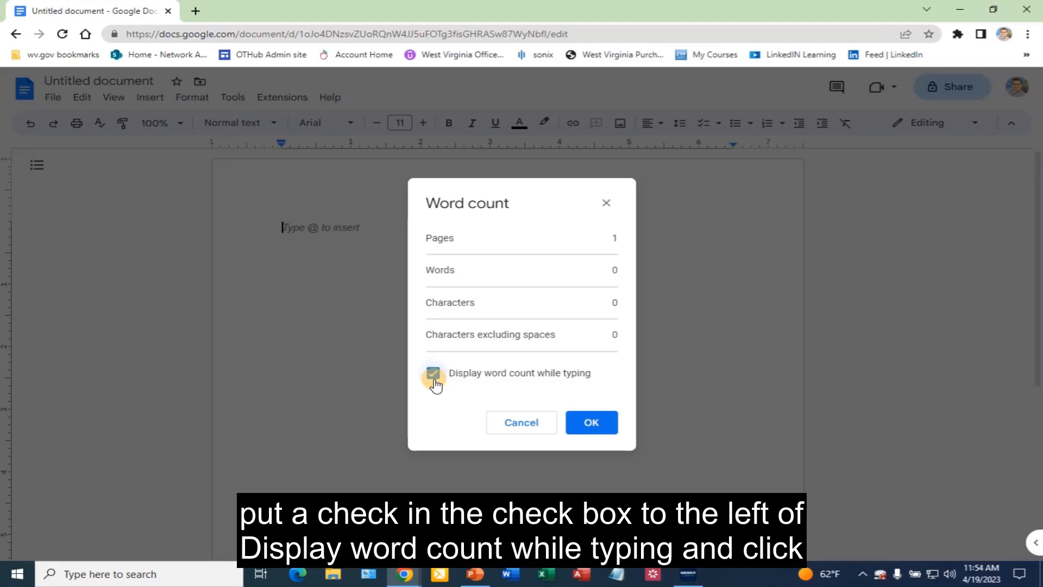
left_click(433, 374)
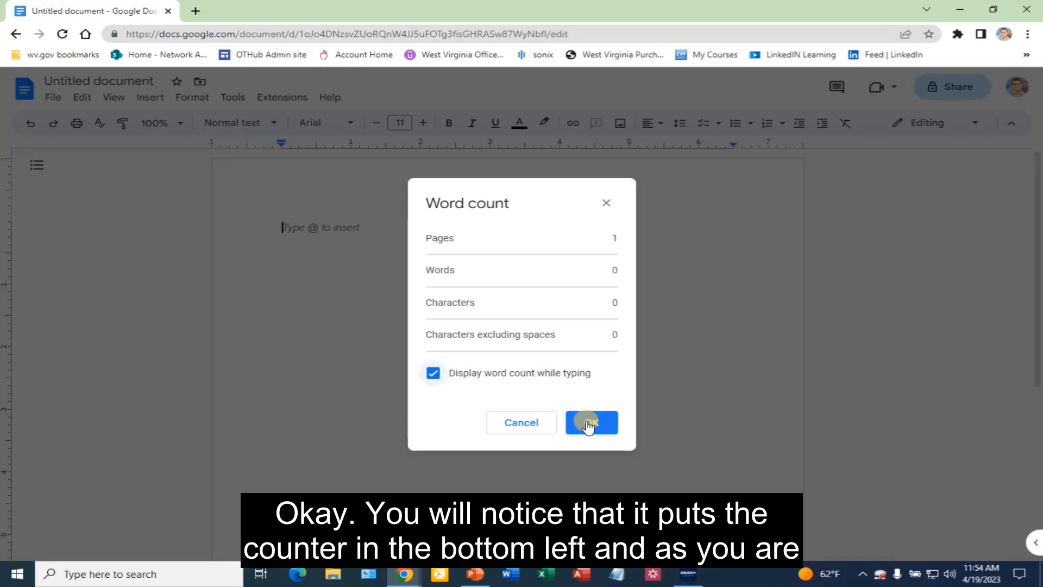
left_click(591, 422)
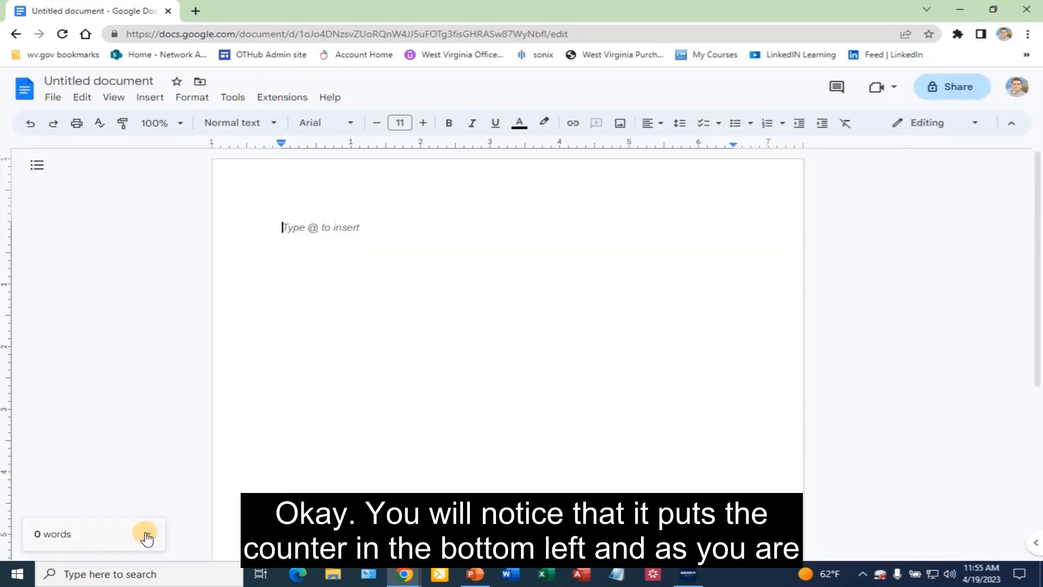
Type 'And as you are typing' and expand the 5-word count breakdown
type("A")
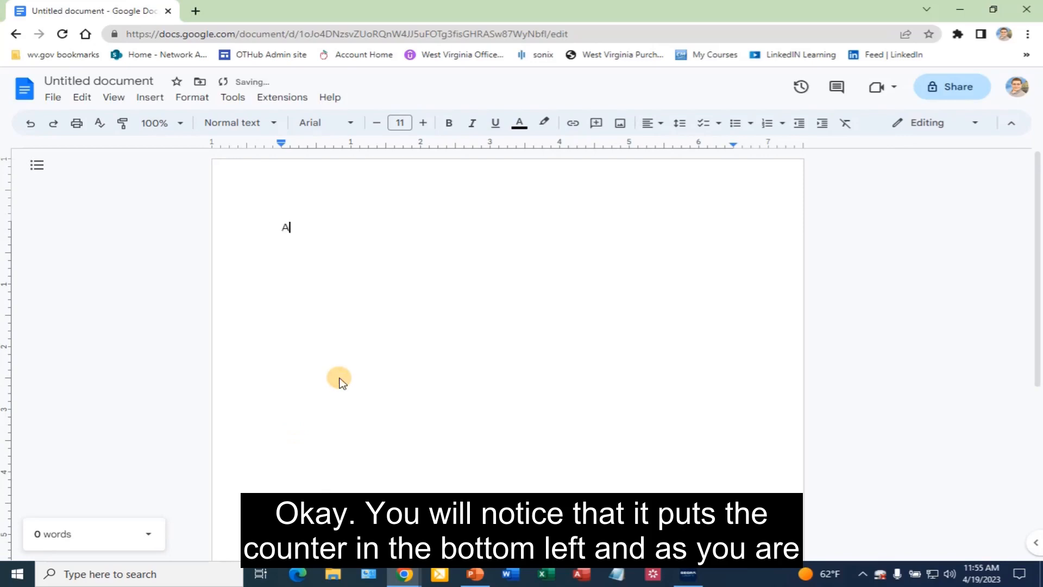
type("nd as you")
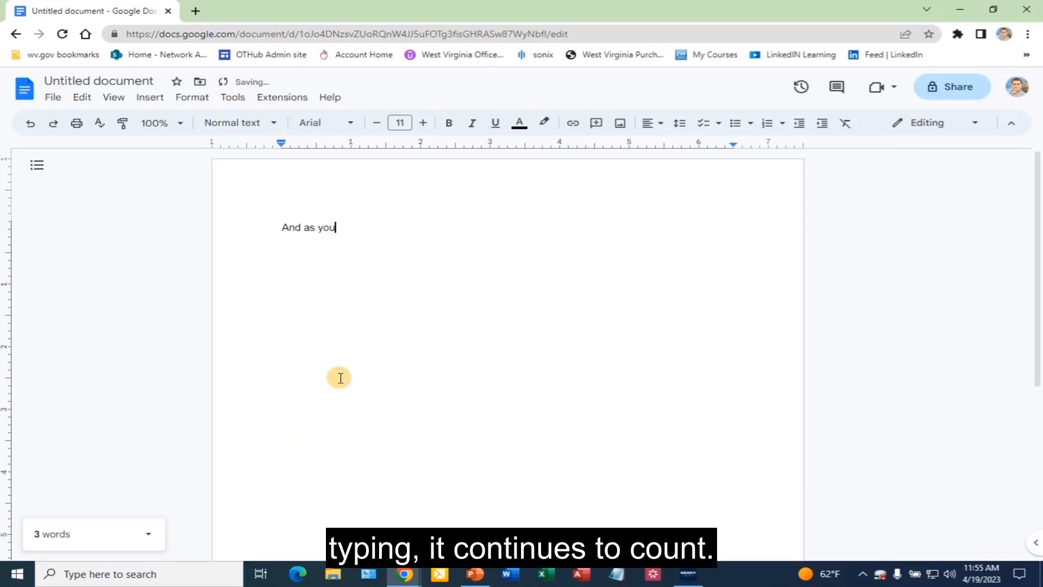
type("are t")
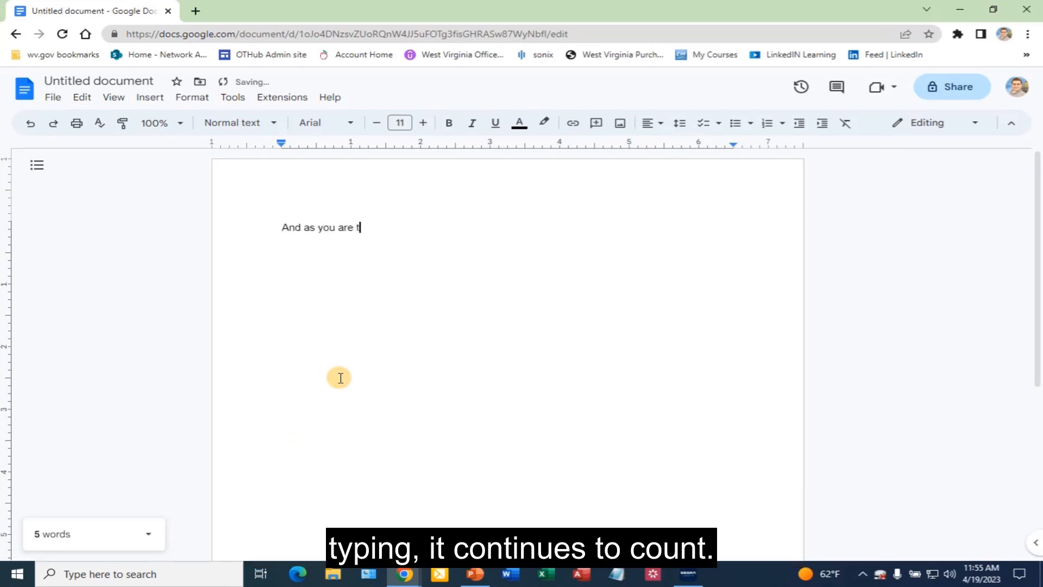
type("yping")
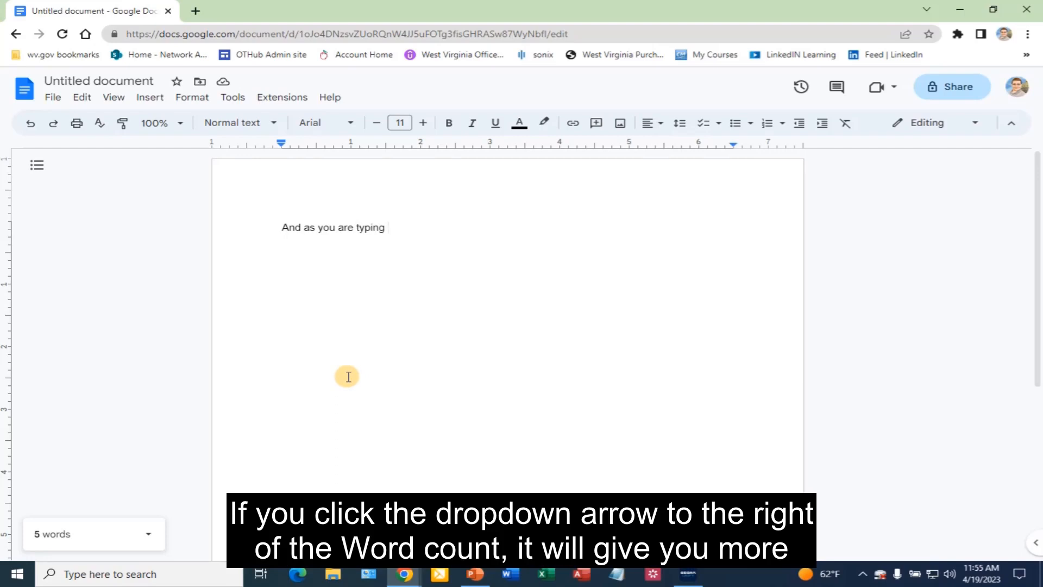
mouse_move(105, 524)
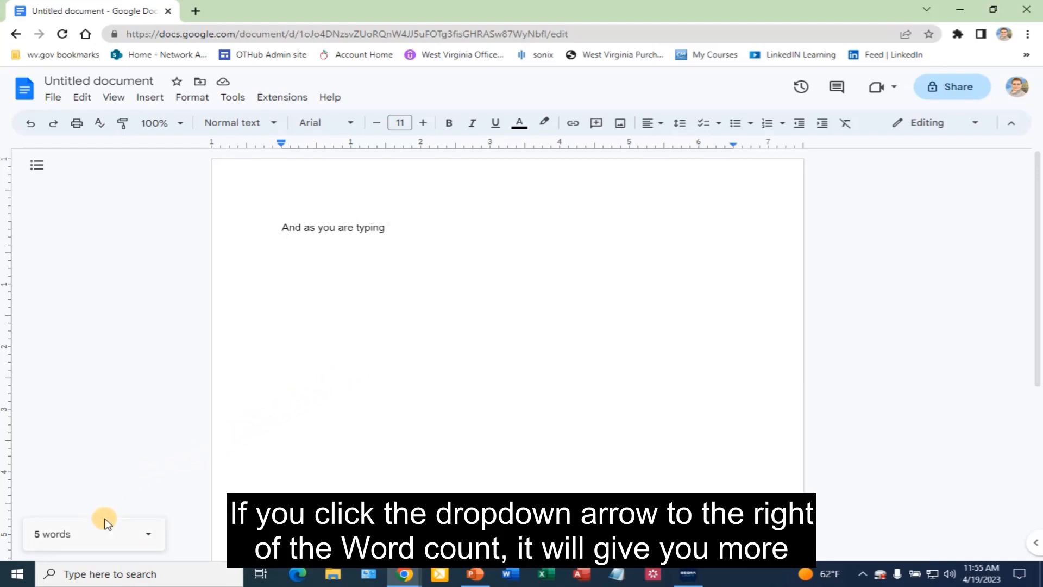
left_click(148, 534)
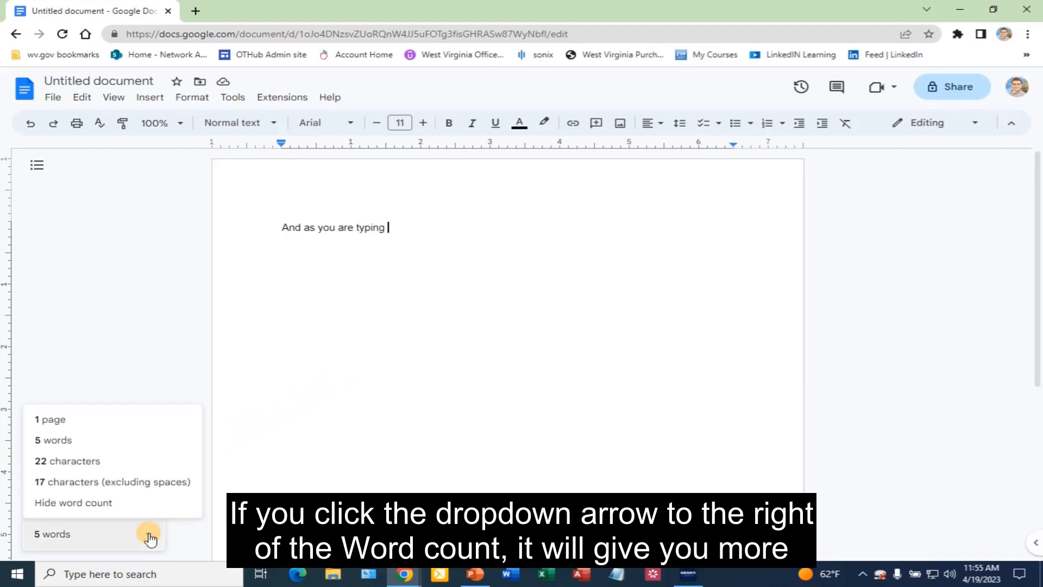